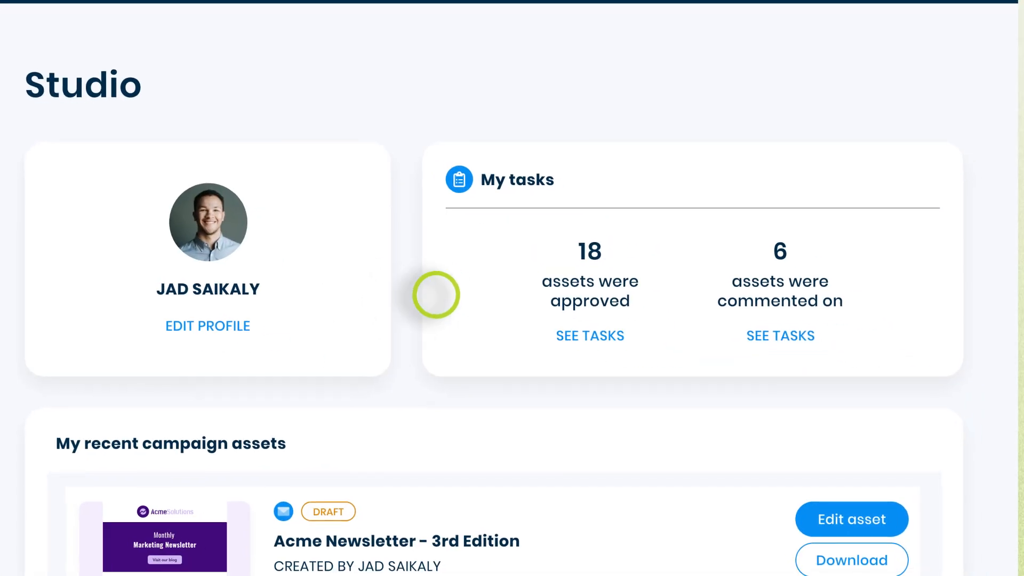
Step: Browse the inspiration gallery and open the Acme Solutions welcome email's why-it-works details
scroll(down, 3)
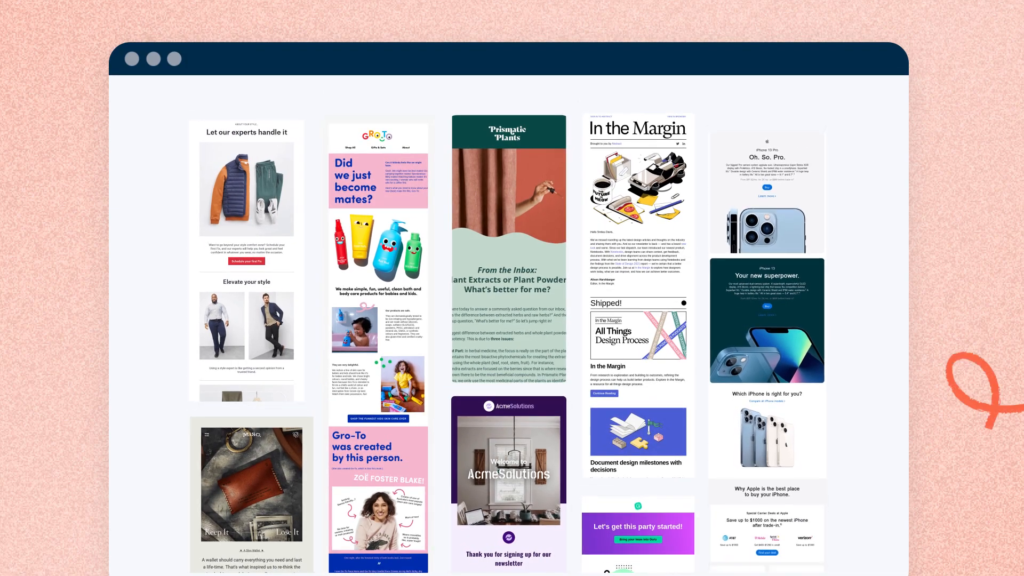
scroll(down, 3)
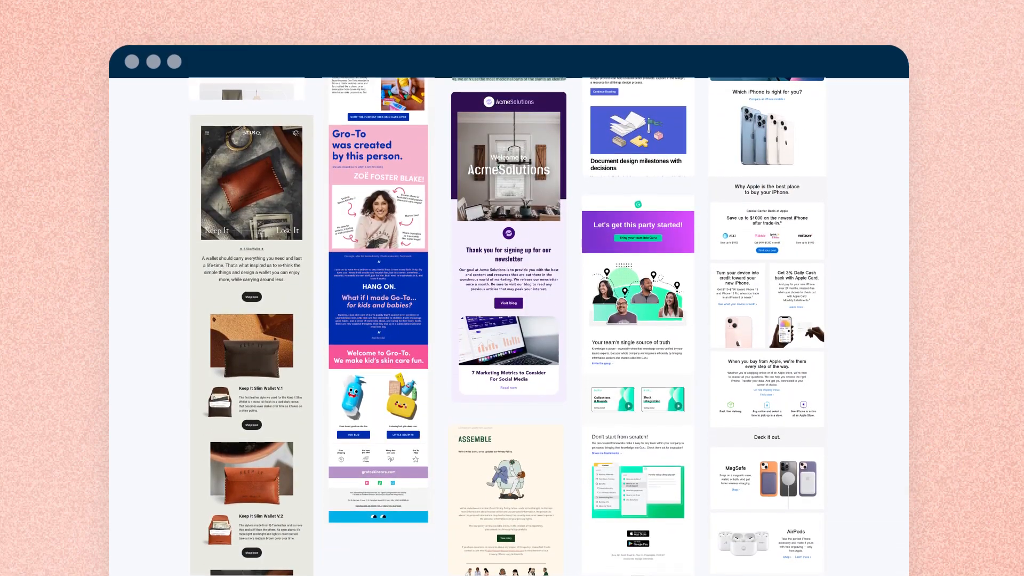
click(508, 156)
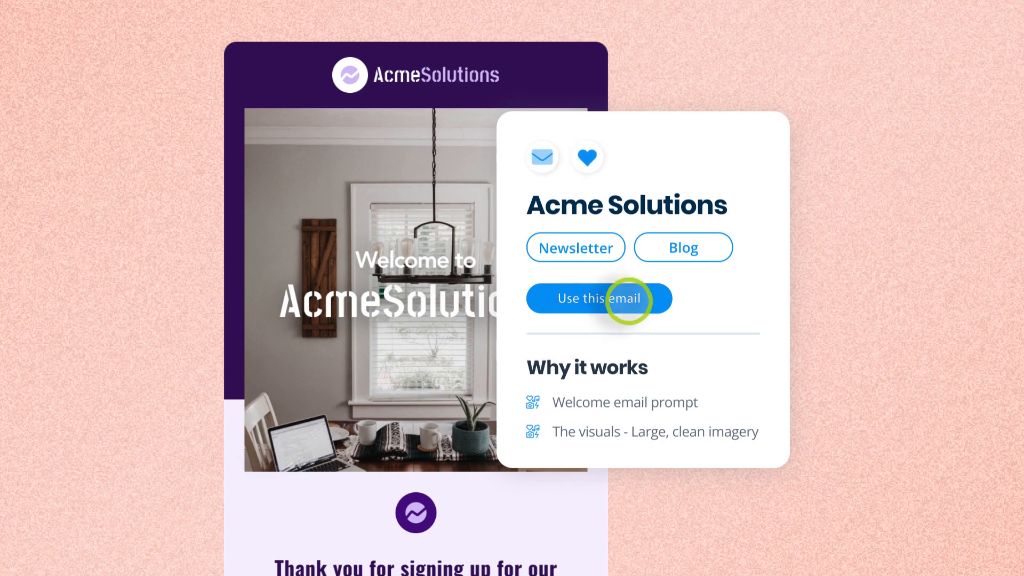